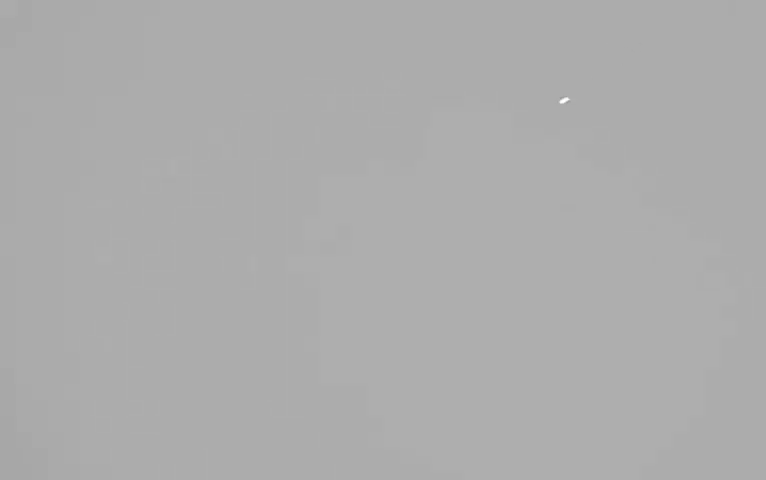
pyautogui.moveTo(494, 212)
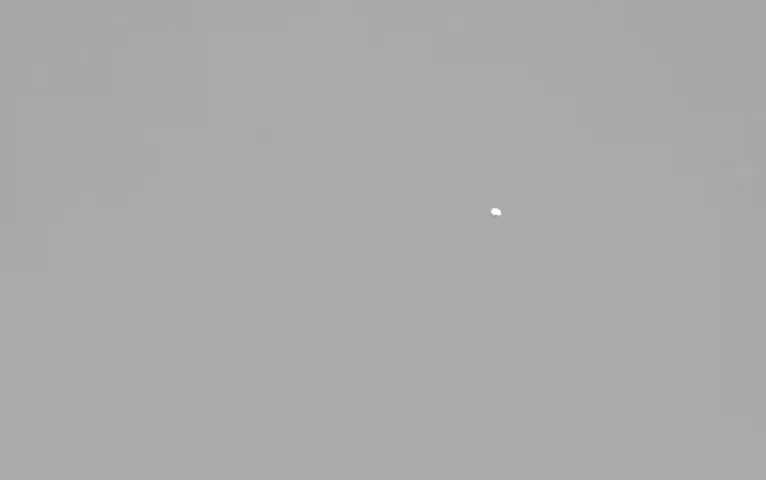